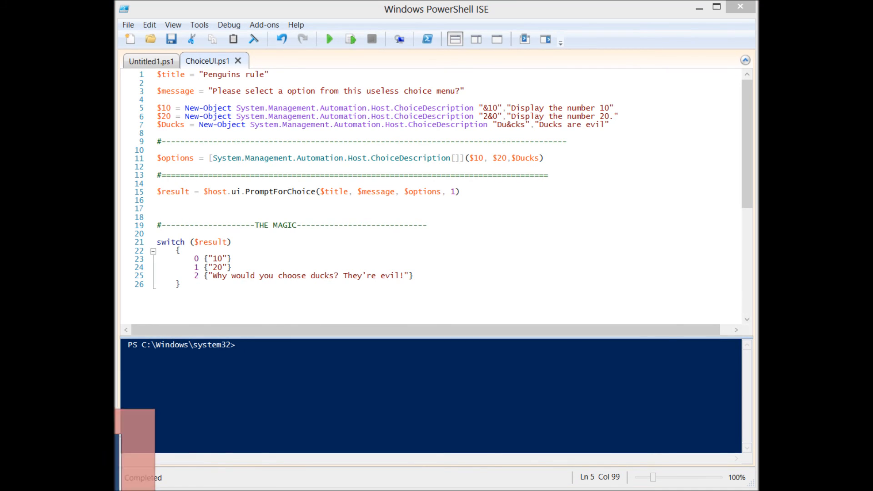
# Step: Switch to the separate Windows PowerShell console opened in the Scripts\PowerShell folder
pyautogui.click(329, 39)
pyautogui.write('dshklfhsdjl')
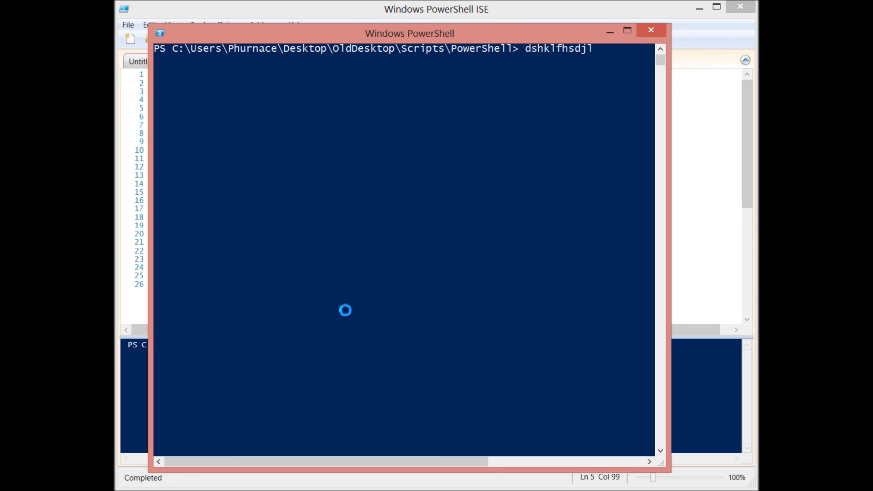
# Step: Run .\ChoiceUI.ps1 so the Penguins rule menu with 10, 20 and Ducks appears
pyautogui.write('.\\ChoiceUI.ps1')
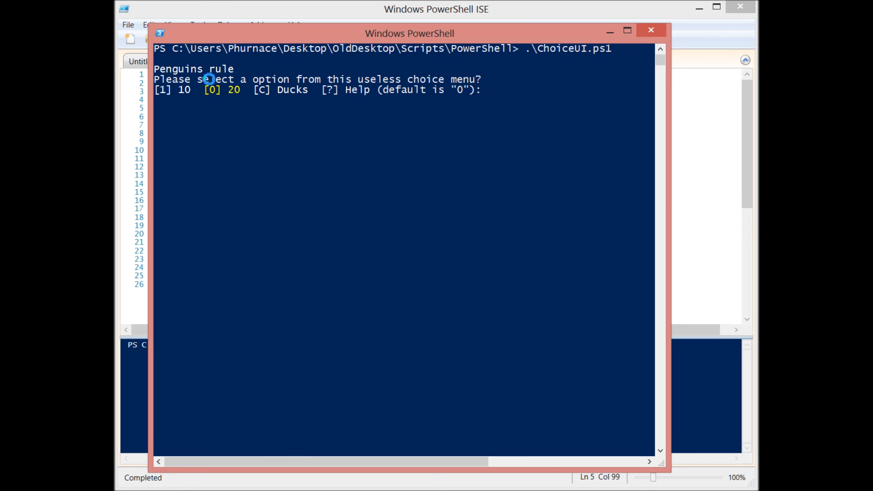
pyautogui.moveTo(228, 79)
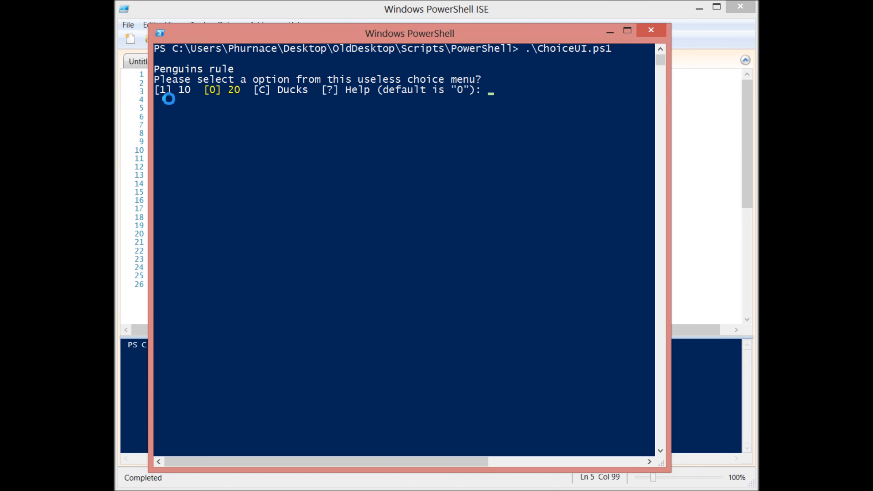
pyautogui.moveTo(214, 97)
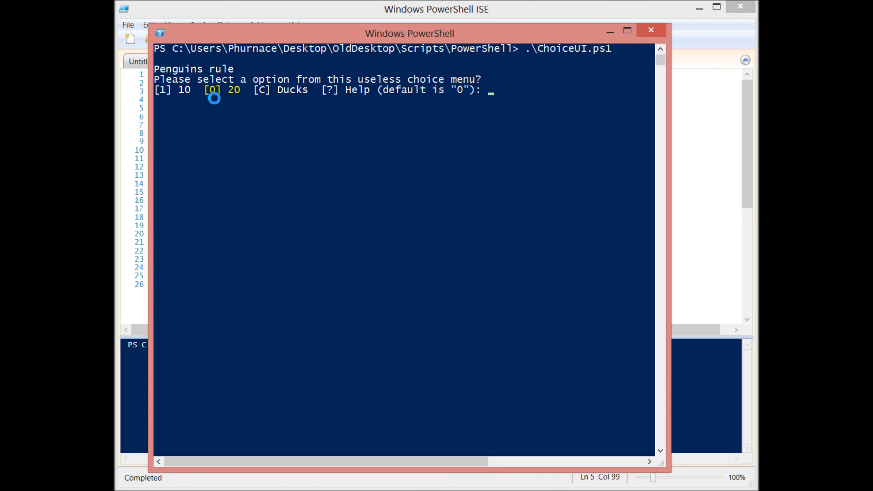
pyautogui.moveTo(336, 112)
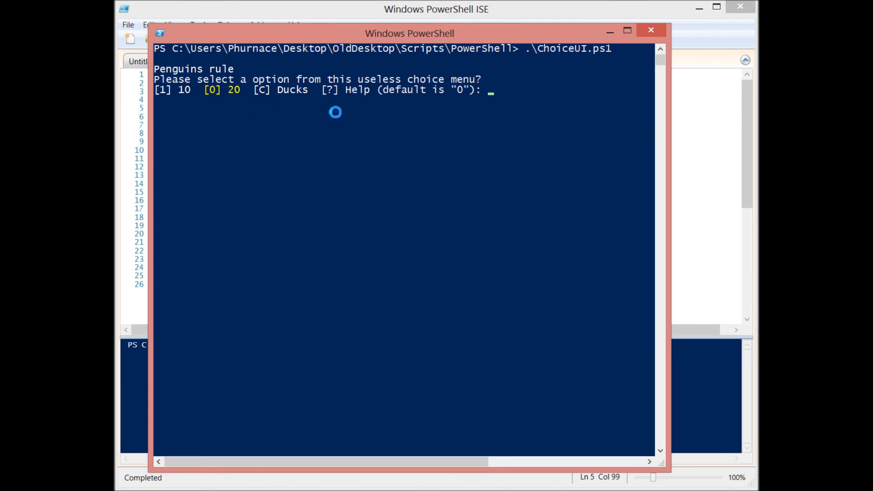
pyautogui.moveTo(458, 96)
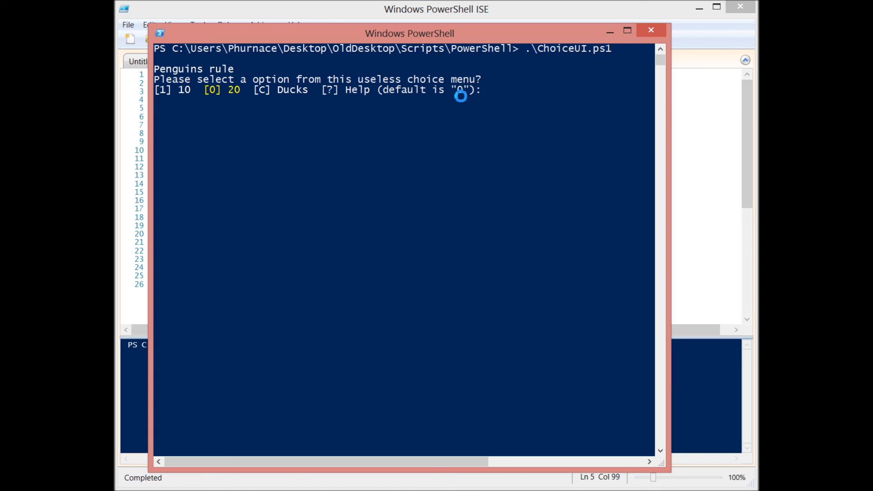
pyautogui.moveTo(228, 91)
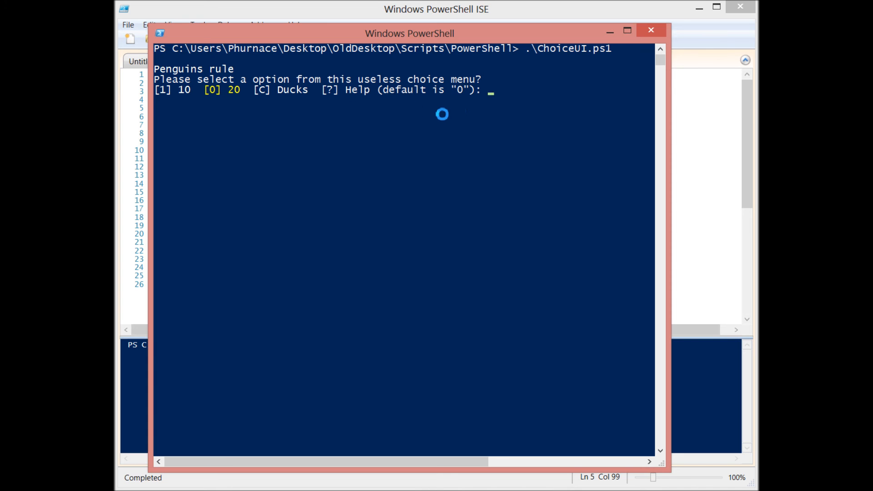
# Step: Show the menu help with ?, try an invalid answer, then choose c (Ducks) to get the evil-ducks message
pyautogui.write('?')
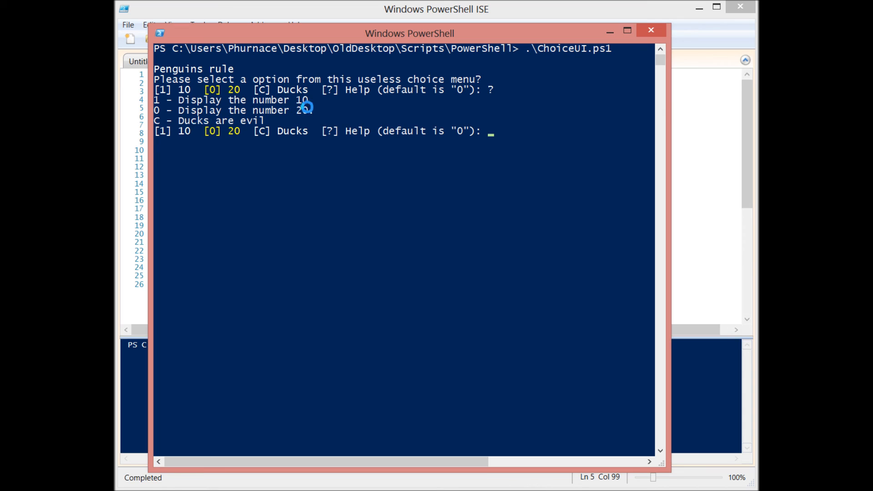
pyautogui.moveTo(192, 125)
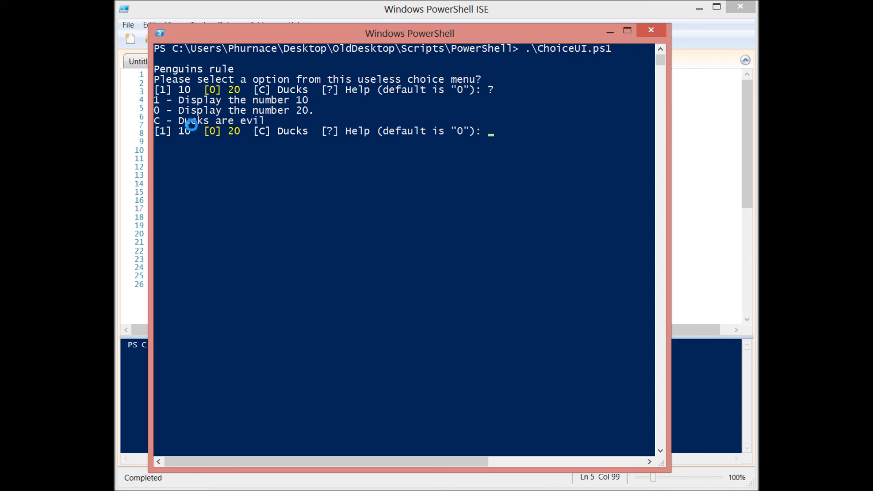
pyautogui.moveTo(236, 168)
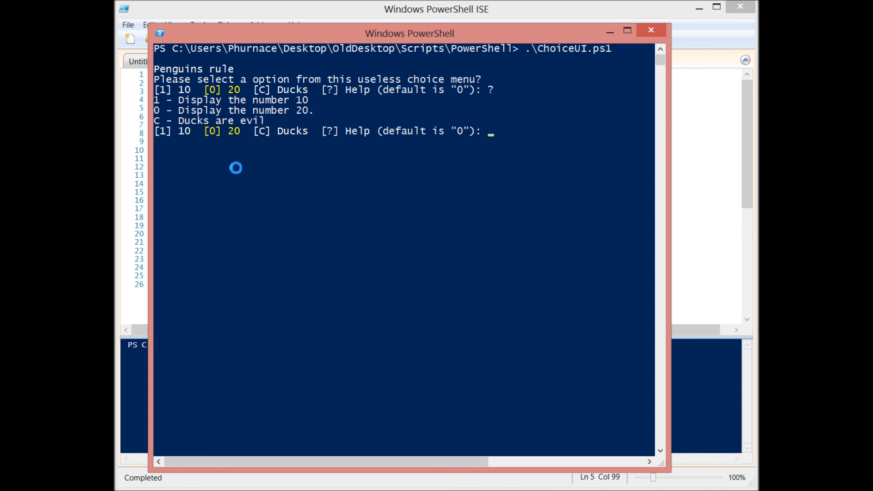
pyautogui.moveTo(371, 208)
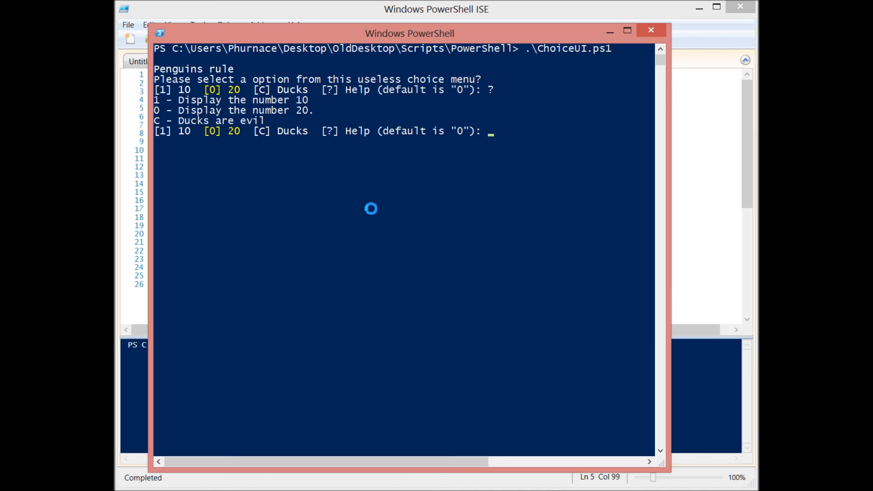
pyautogui.write('d;sfjsd')
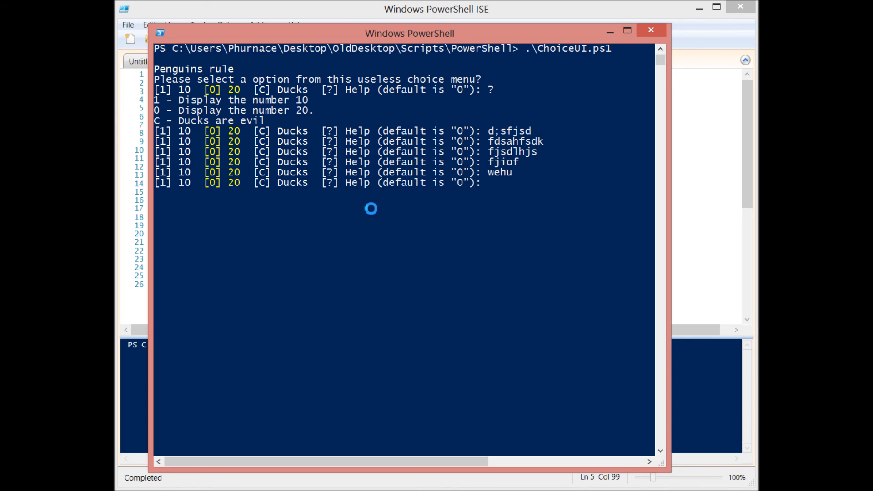
pyautogui.write('c')
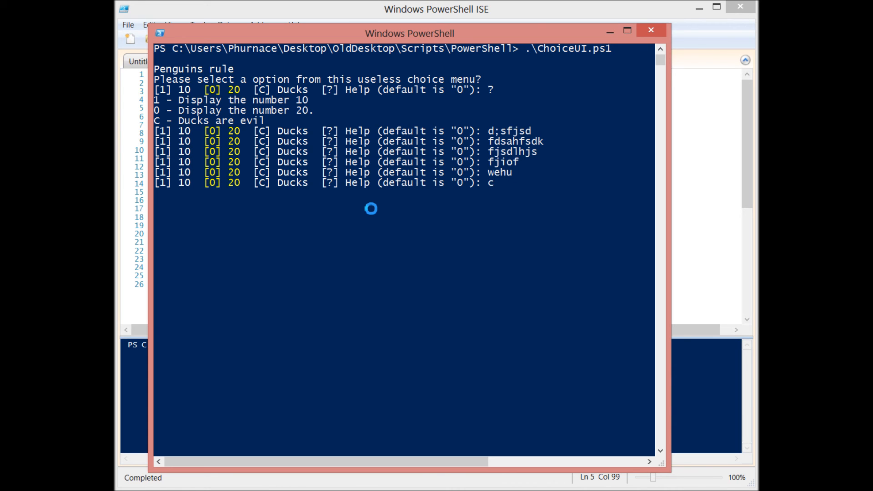
pyautogui.press('Return')
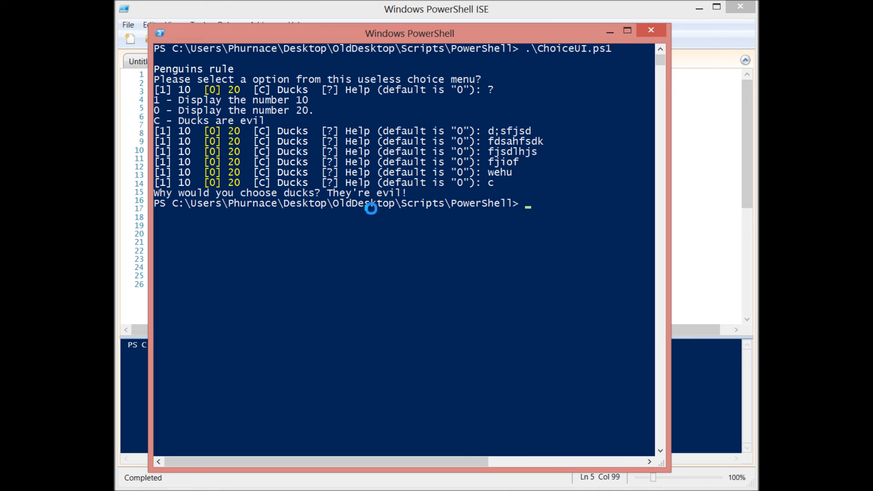
pyautogui.moveTo(398, 218)
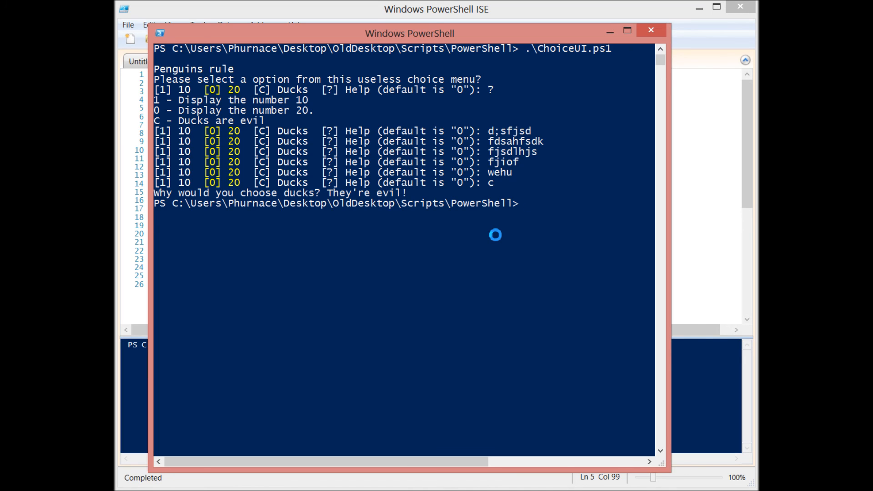
pyautogui.moveTo(696, 176)
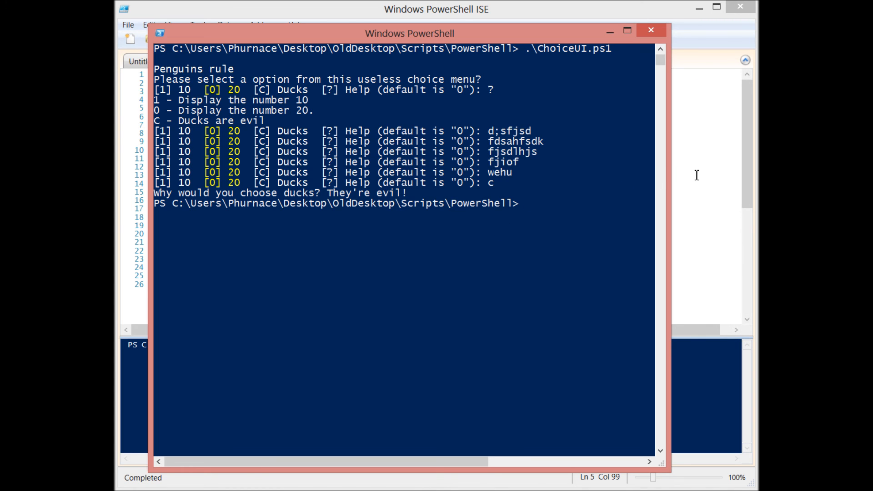
# Step: Back in the ISE, walk through the $title, $message and ChoiceDescription option lines of ChoiceUI.ps1
pyautogui.click(651, 30)
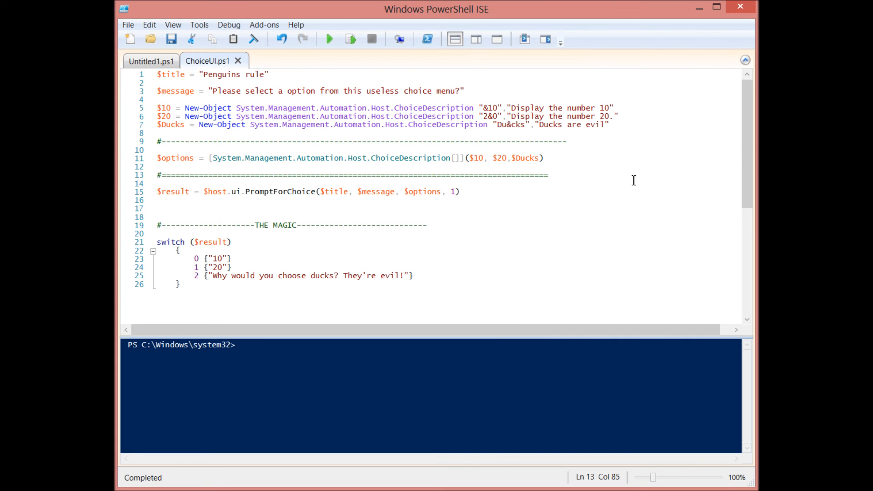
pyautogui.click(158, 83)
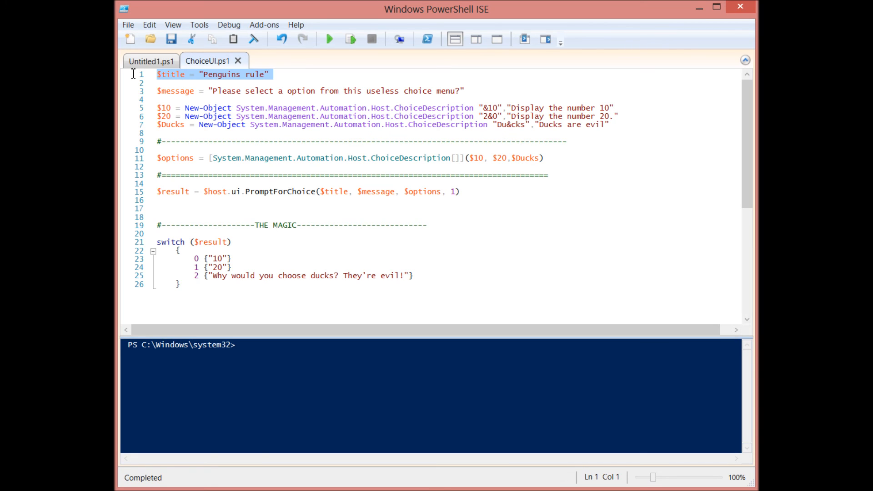
pyautogui.click(158, 99)
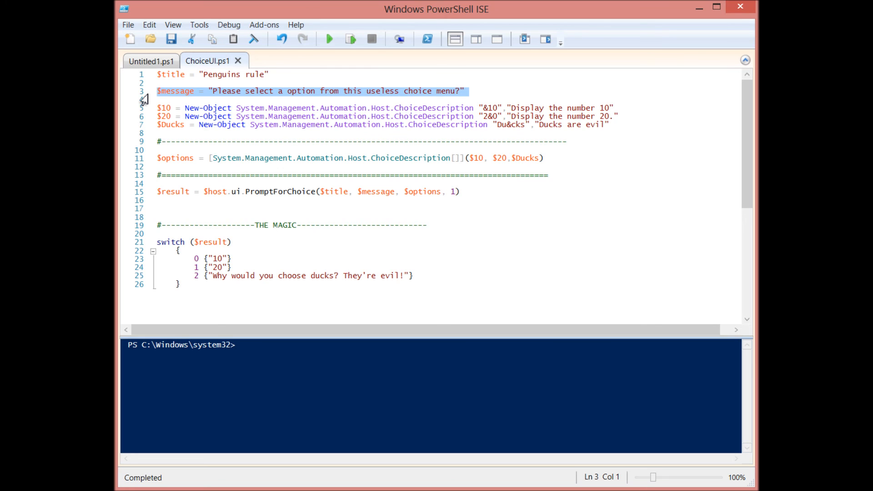
pyautogui.click(159, 100)
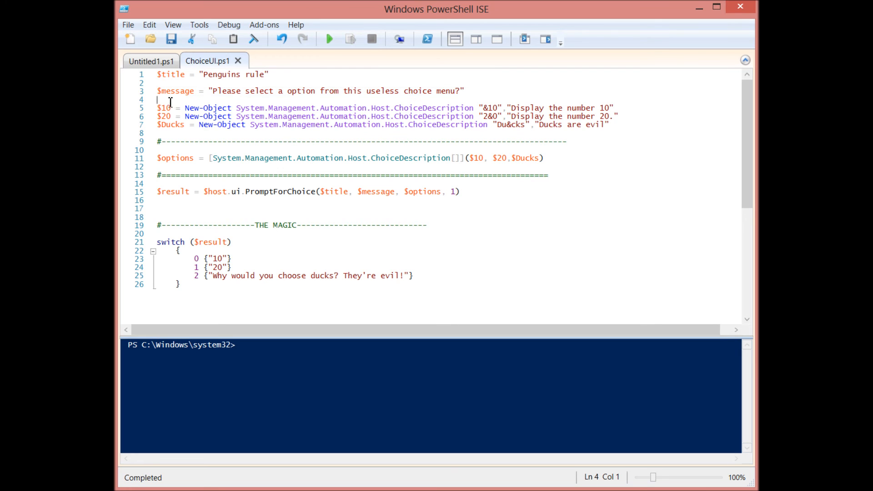
pyautogui.moveTo(158, 99); pyautogui.dragTo(243, 132)
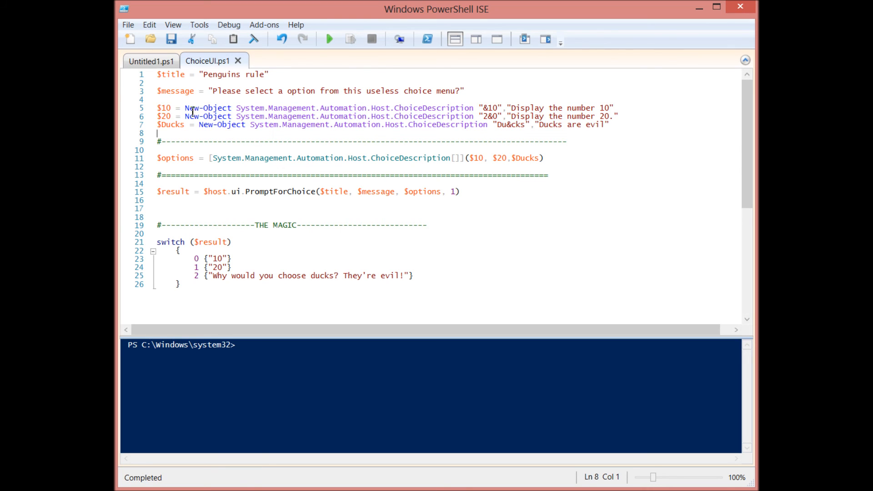
pyautogui.click(238, 116)
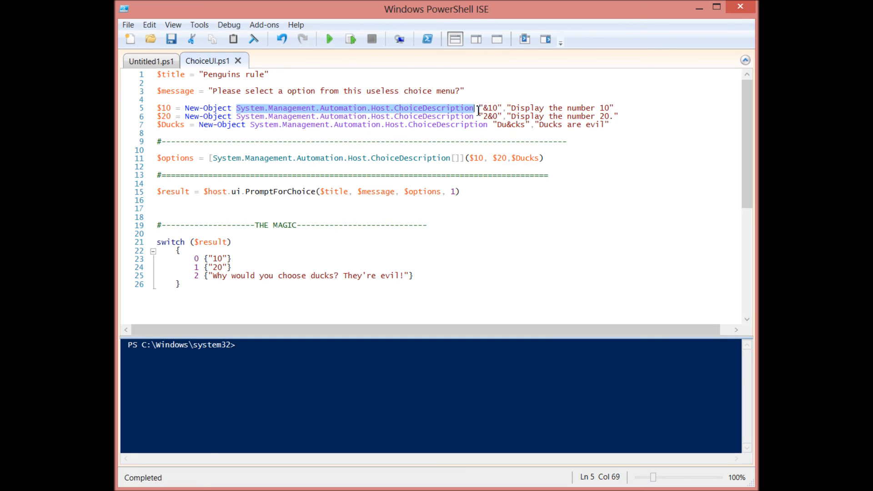
# Step: Point out the &10 hotkey label in the option definitions on line 5
pyautogui.click(481, 142)
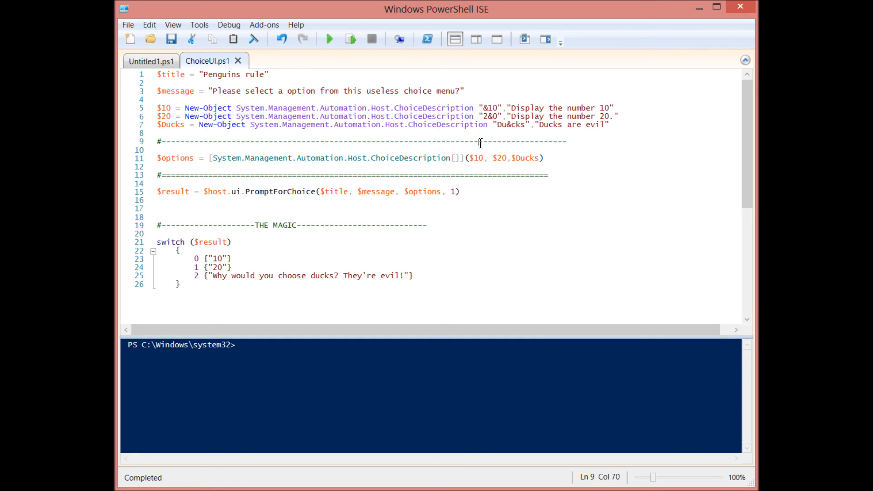
pyautogui.moveTo(482, 107)
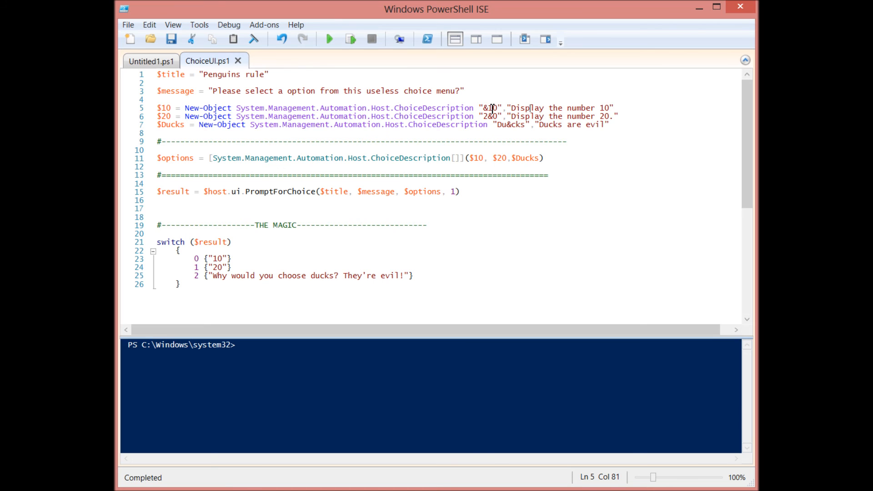
pyautogui.click(493, 116)
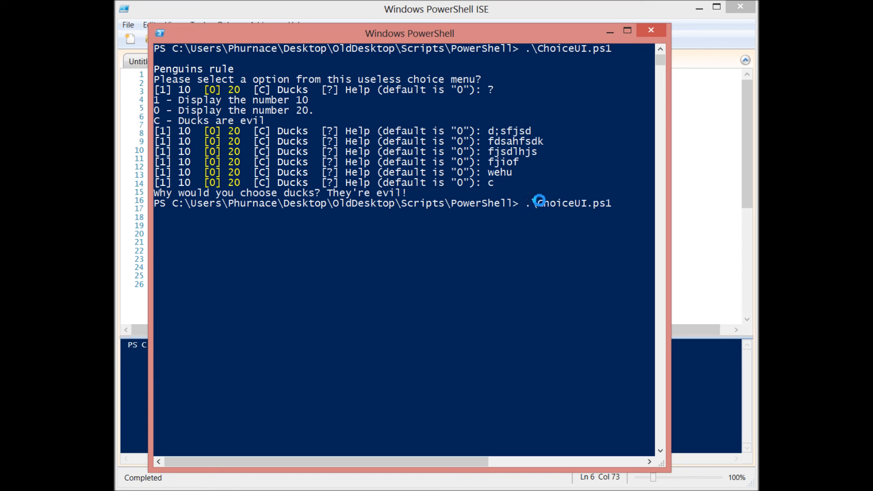
# Step: Run ChoiceUI.ps1 again in the console, then close the console window
pyautogui.press('Return')
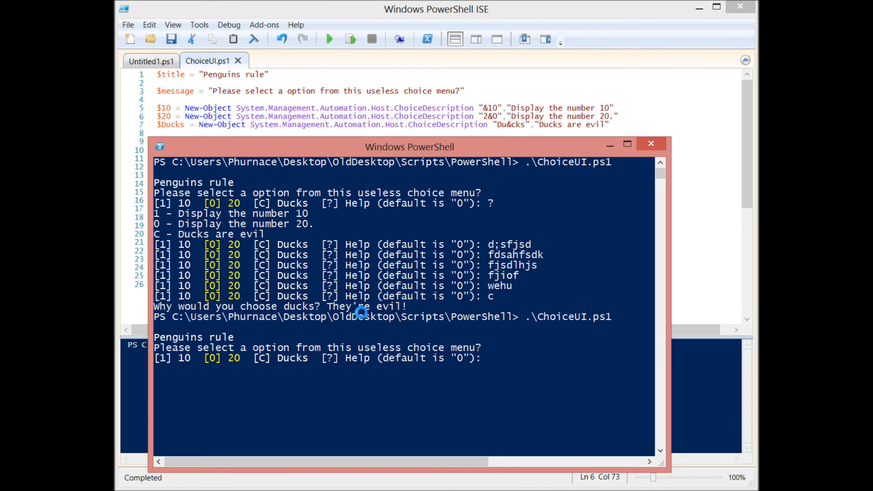
pyautogui.click(650, 144)
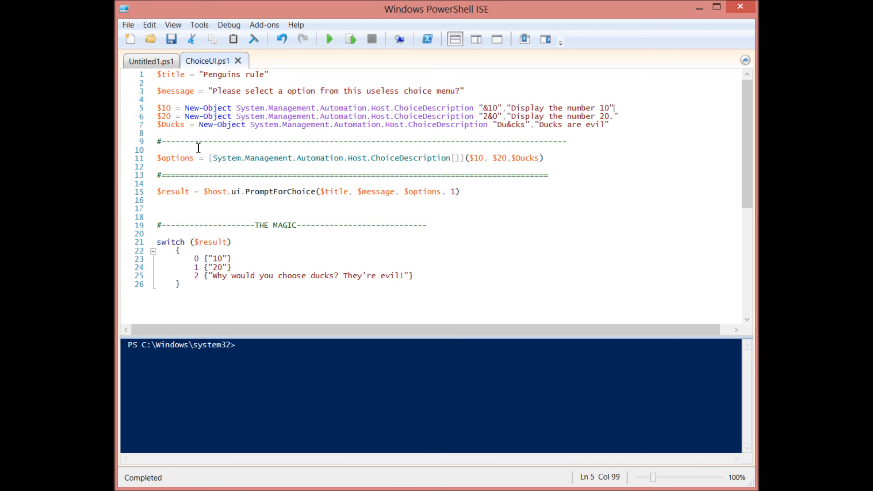
pyautogui.moveTo(188, 158)
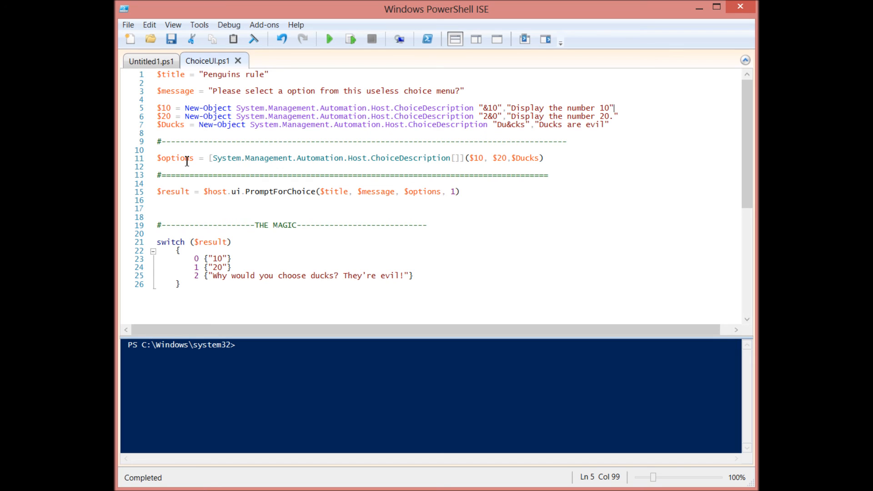
pyautogui.moveTo(211, 166)
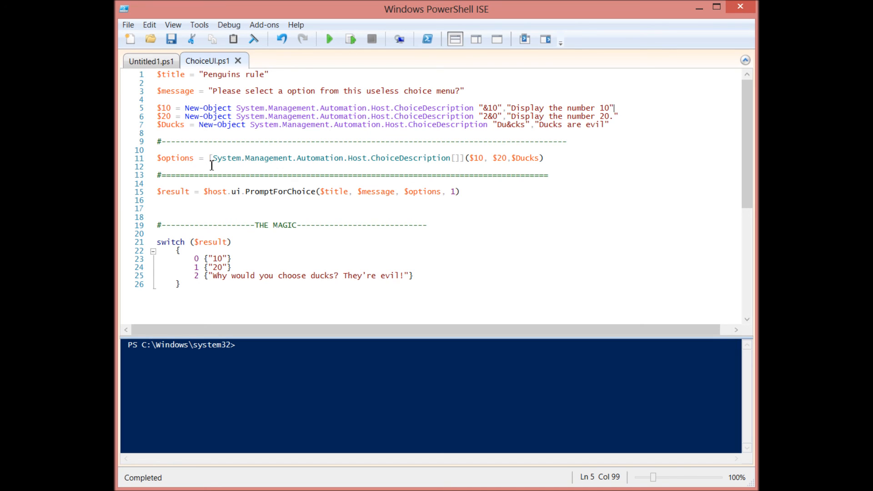
pyautogui.moveTo(371, 167)
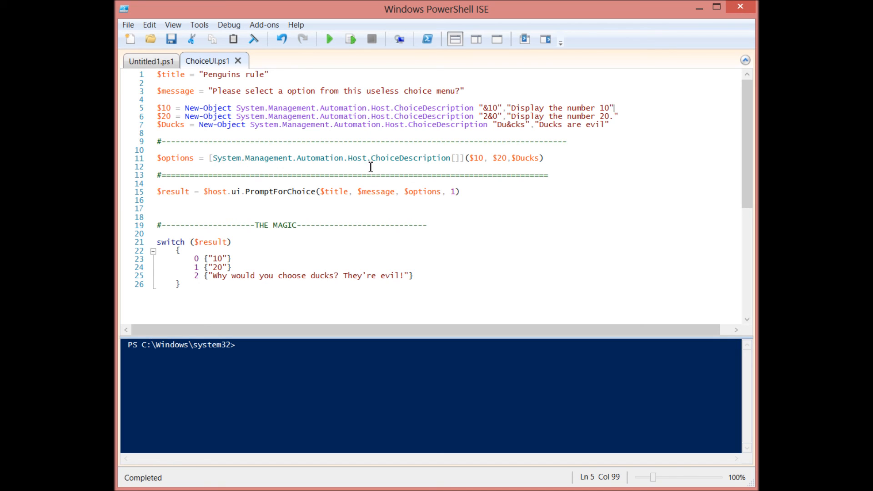
pyautogui.moveTo(417, 166)
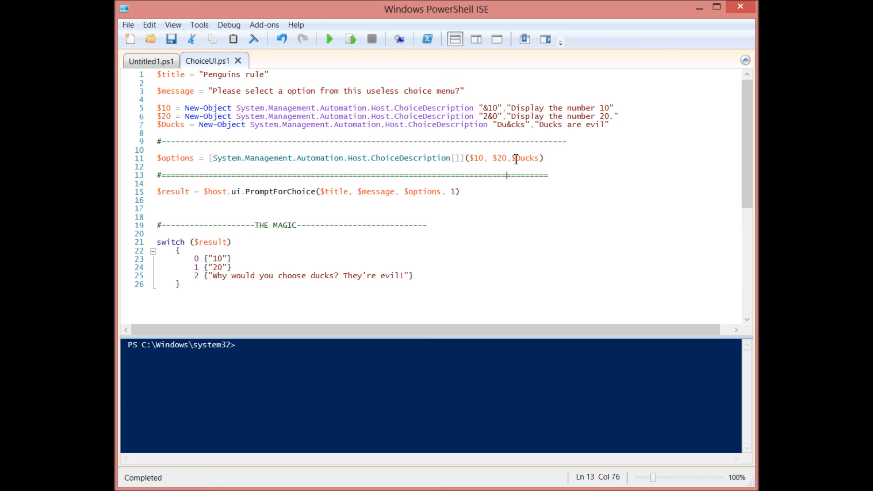
# Step: Walk through the $options variable and the $message and $options arguments of PromptForChoice on line 15
pyautogui.click(196, 159)
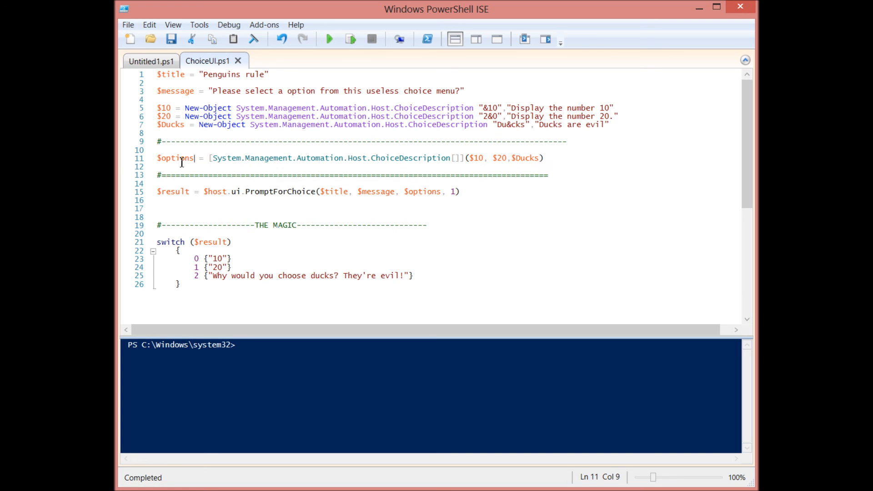
pyautogui.doubleClick(176, 157)
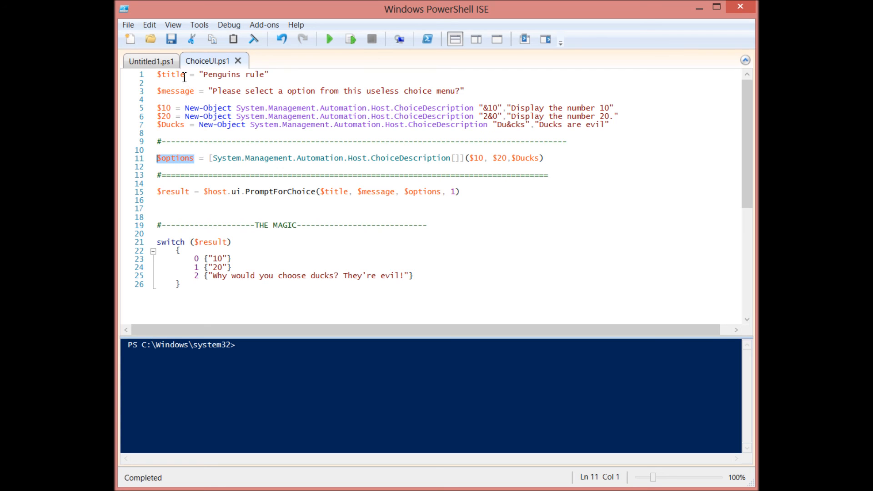
pyautogui.click(172, 75)
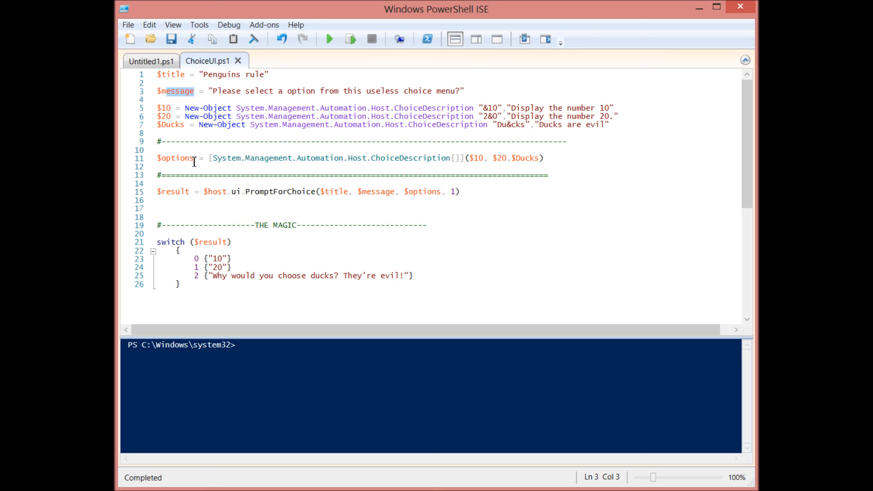
pyautogui.click(158, 167)
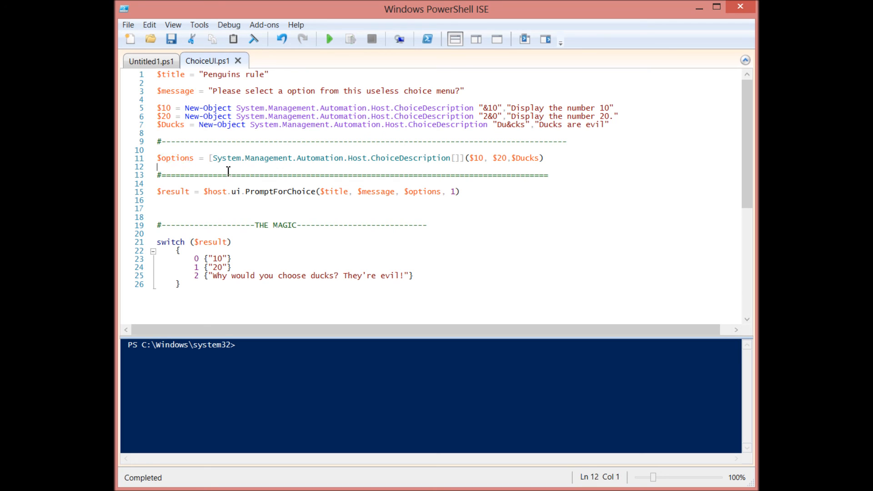
pyautogui.moveTo(216, 192)
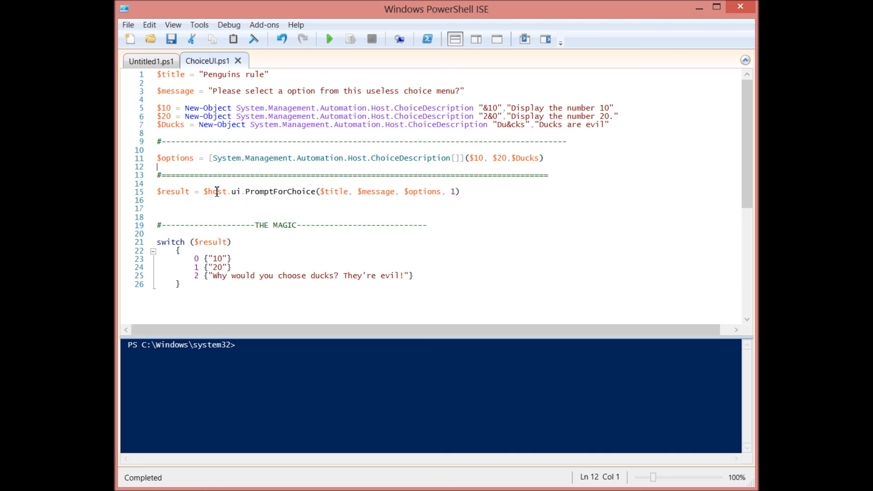
pyautogui.doubleClick(214, 191)
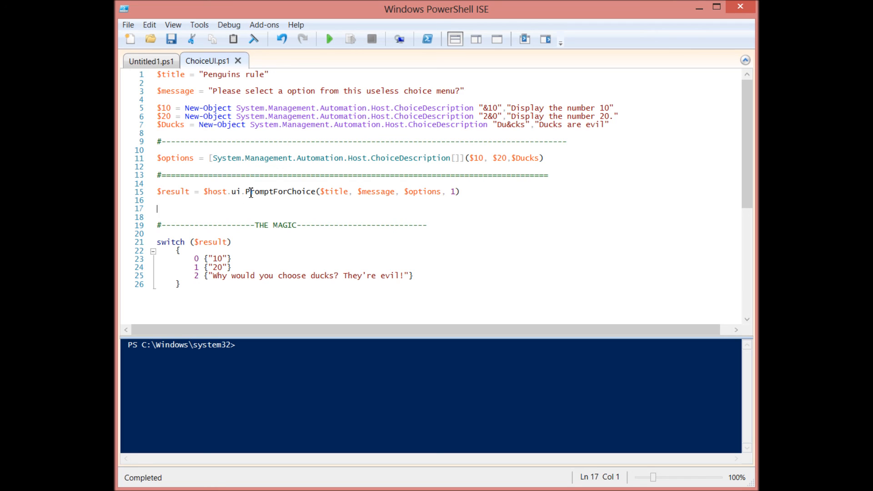
pyautogui.click(158, 201)
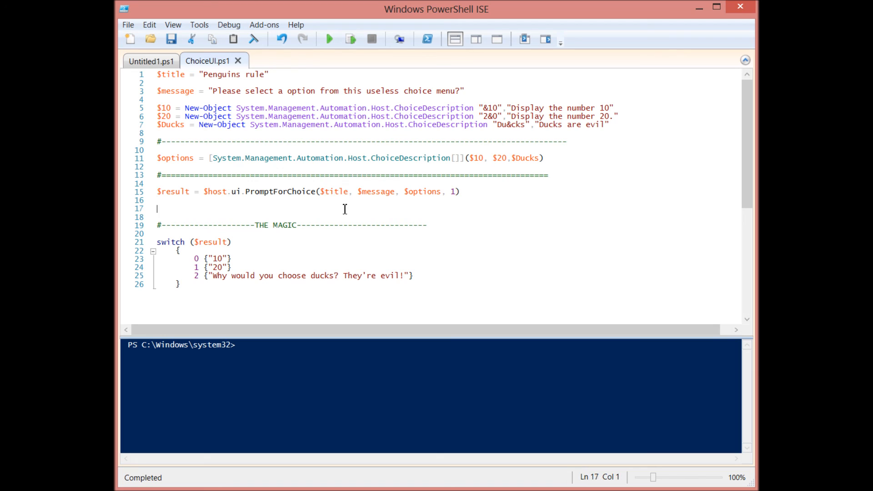
pyautogui.doubleClick(378, 191)
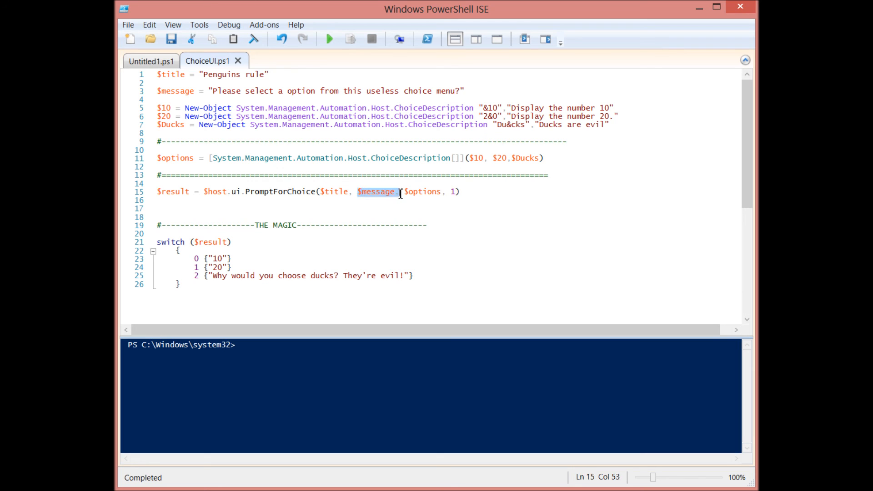
pyautogui.click(407, 191)
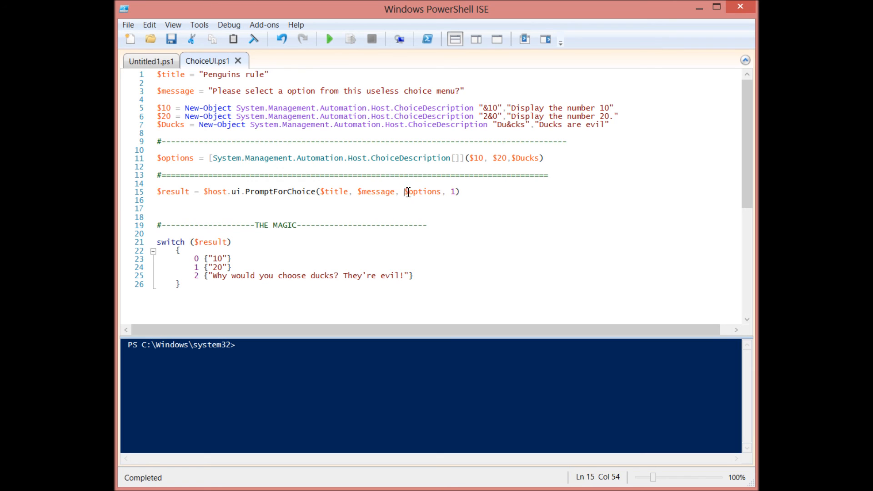
pyautogui.doubleClick(422, 191)
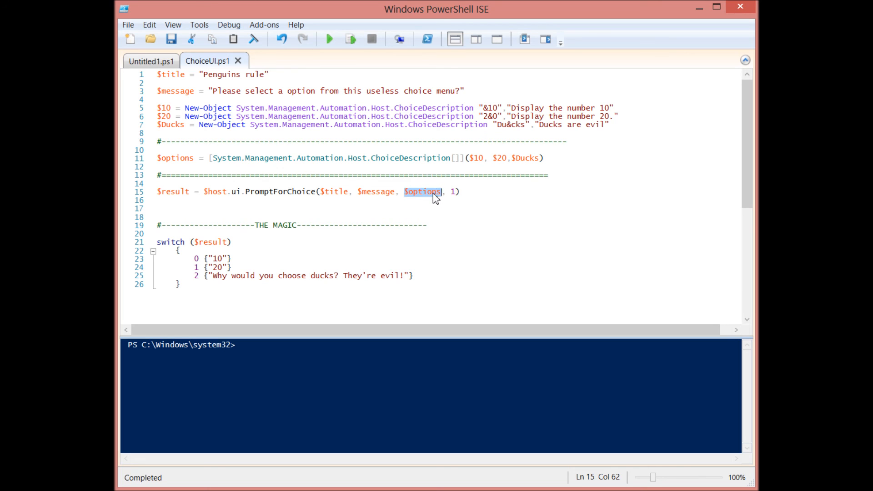
pyautogui.moveTo(429, 201)
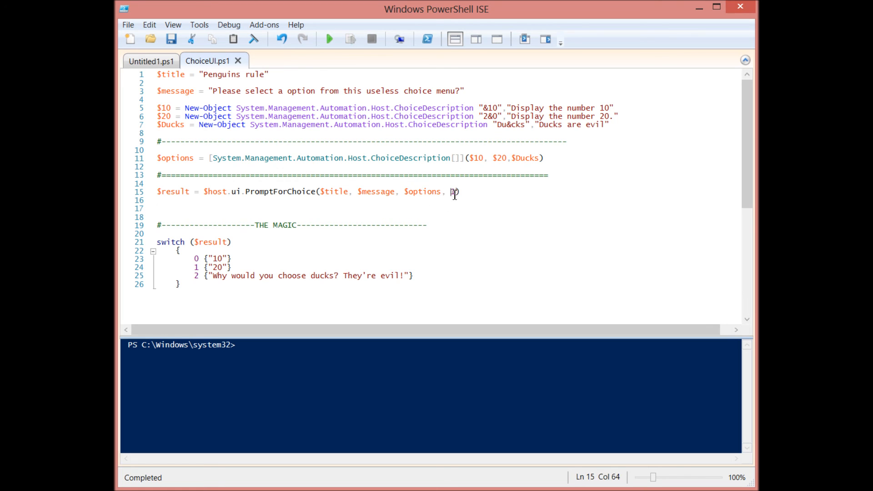
# Step: Change the PromptForChoice default argument from 1 to 0, then start a separate PowerShell console
pyautogui.write('1')
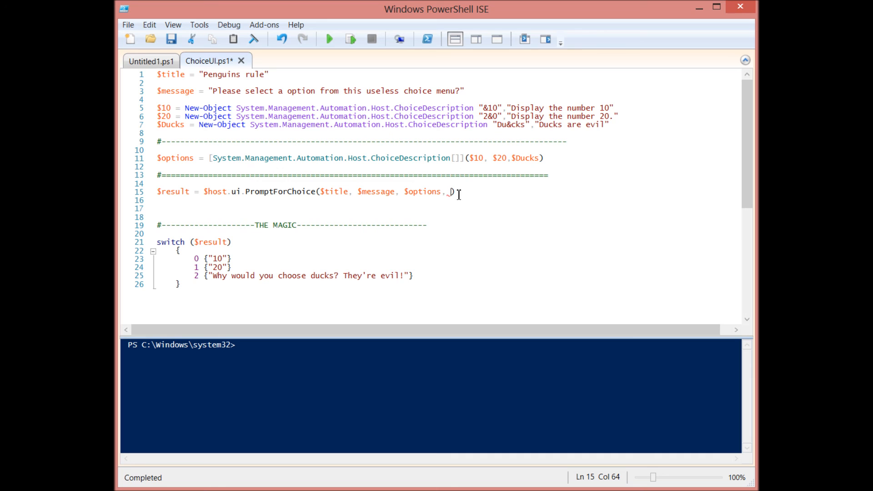
pyautogui.write('0')
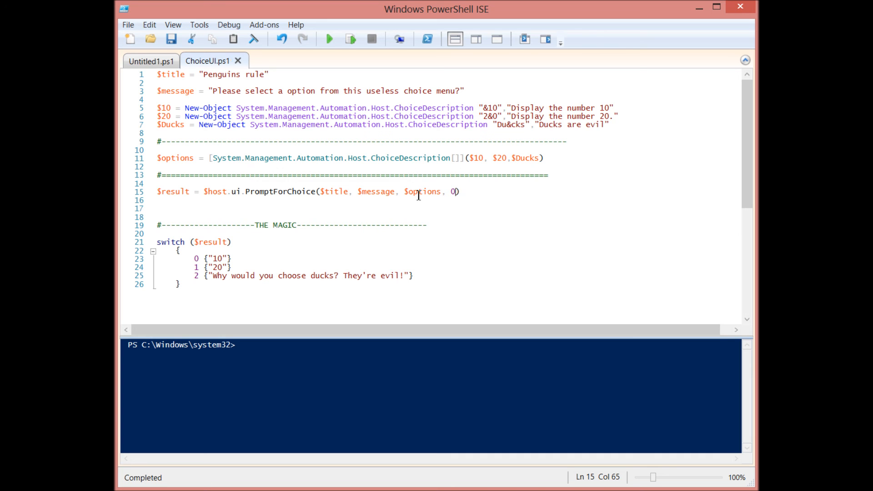
pyautogui.click(329, 39)
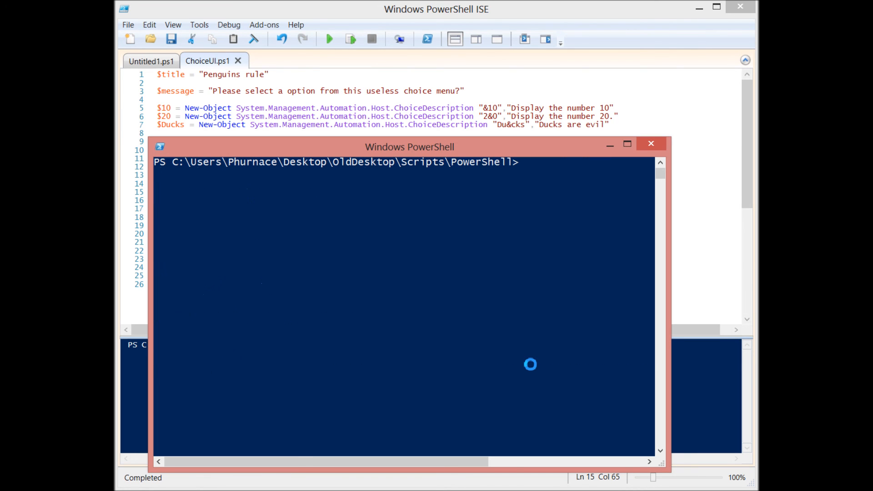
# Step: Run ChoiceUI.ps1, accept the default choice so it prints 10, then close the console
pyautogui.write('jfoiashdfl')
pyautogui.write('.\\ChoiceUI.ps1')
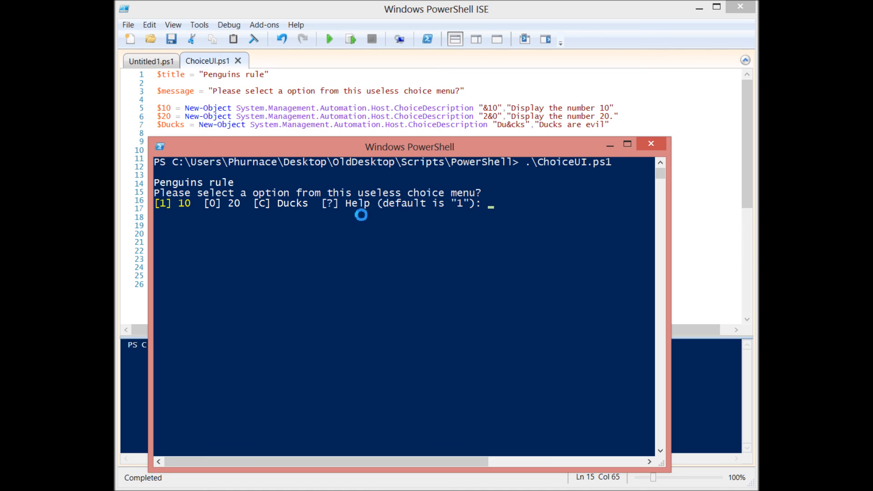
pyautogui.moveTo(433, 208)
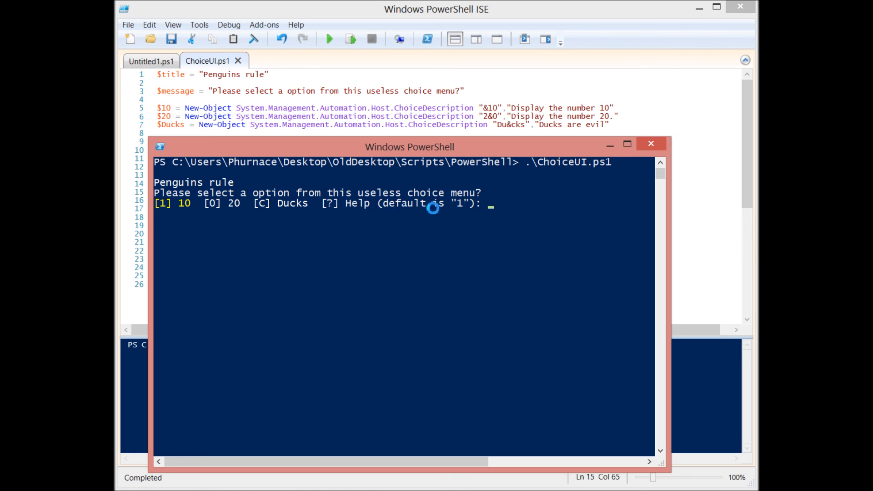
pyautogui.press('Return')
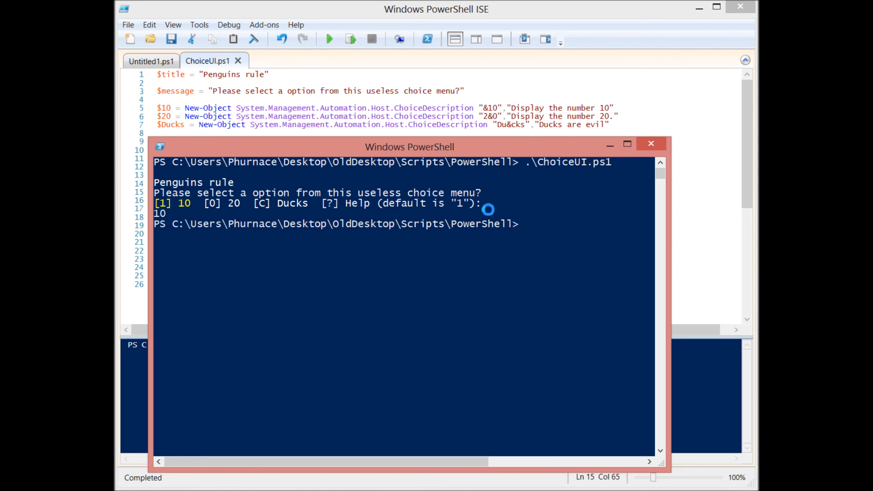
pyautogui.click(651, 146)
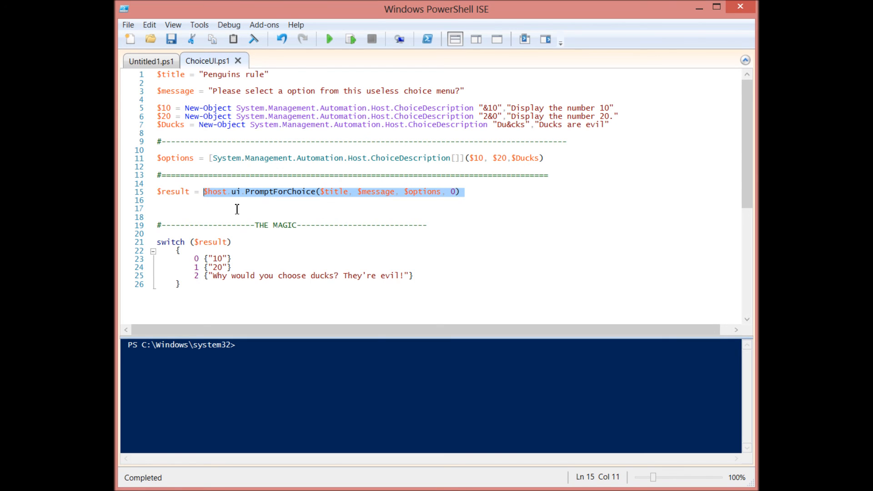
pyautogui.moveTo(316, 195)
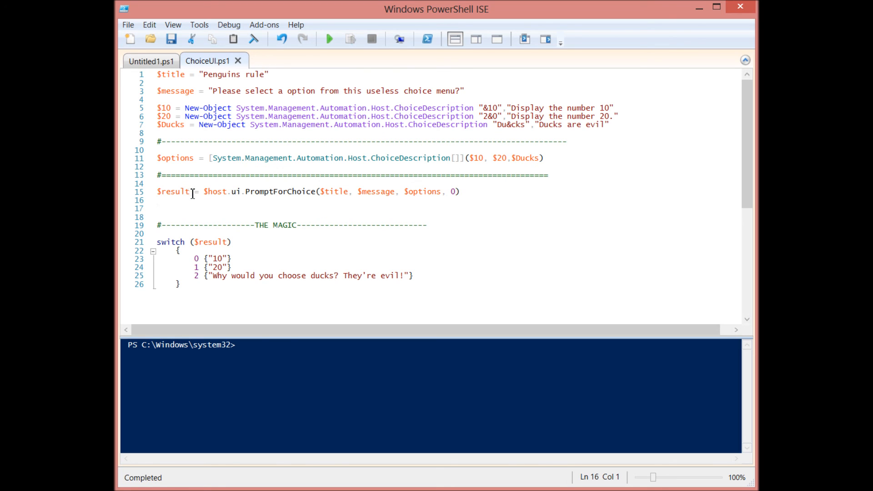
pyautogui.doubleClick(173, 192)
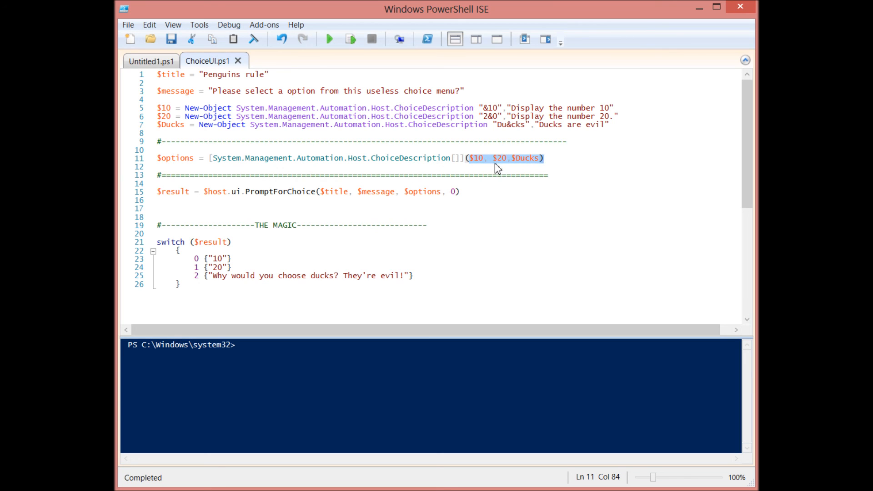
pyautogui.click(478, 159)
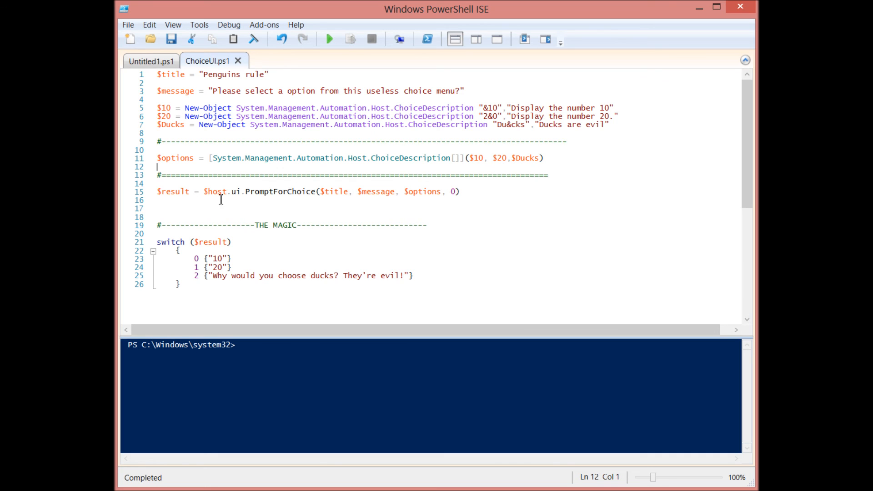
pyautogui.moveTo(468, 166)
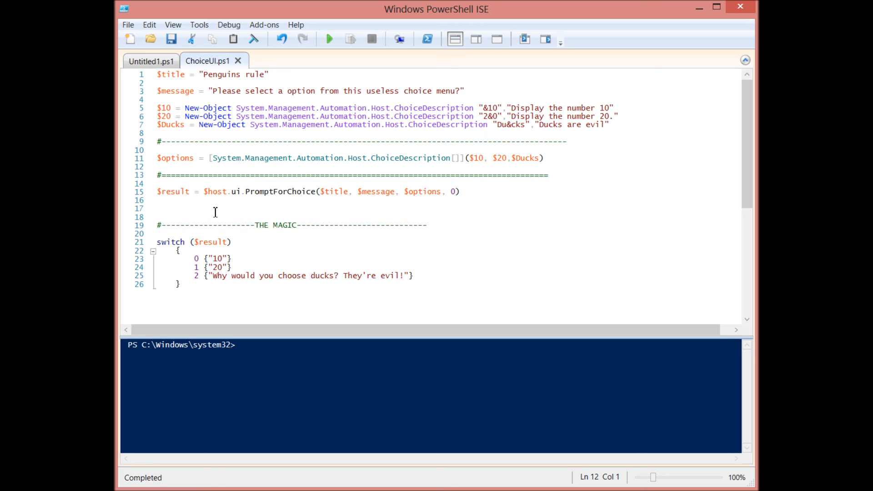
pyautogui.click(158, 167)
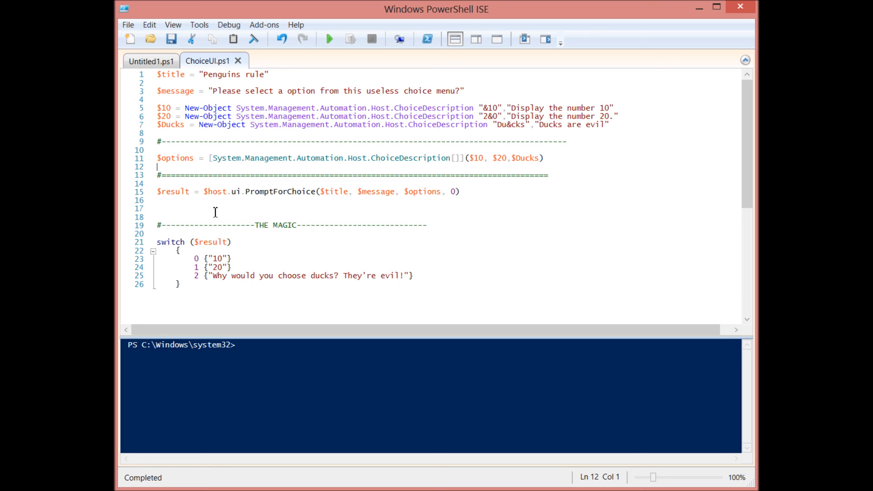
pyautogui.click(188, 192)
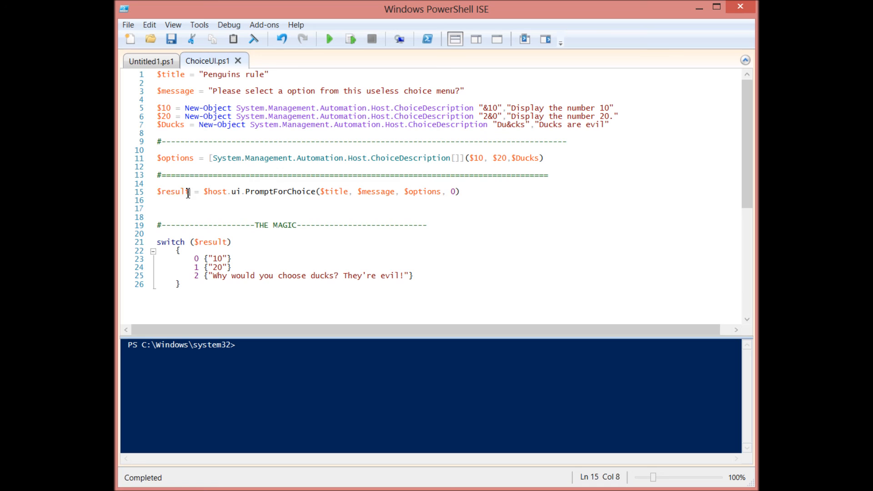
pyautogui.click(167, 208)
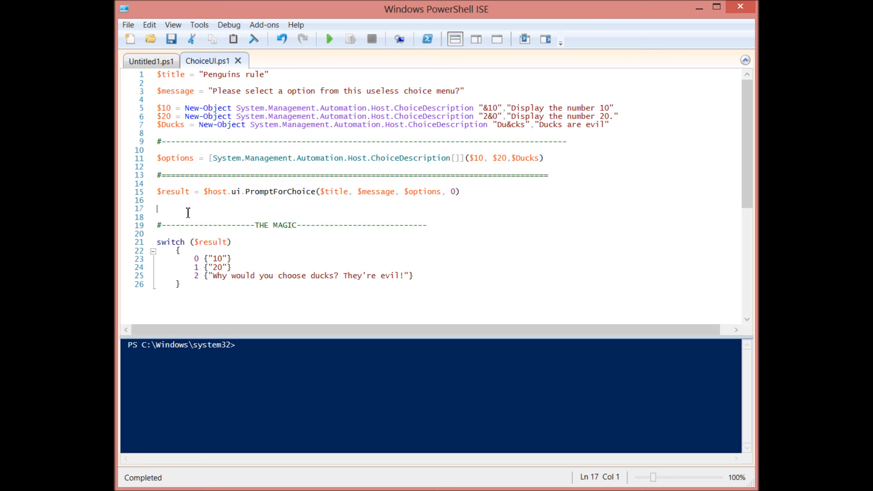
pyautogui.click(193, 225)
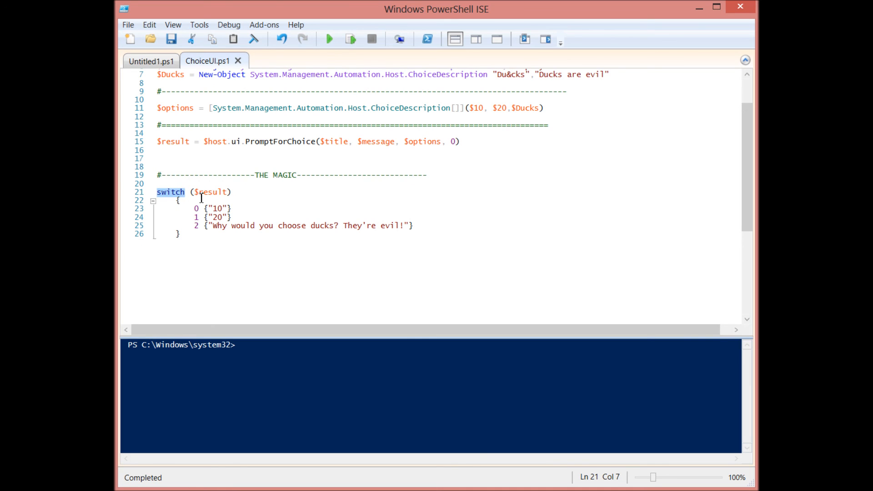
pyautogui.click(199, 192)
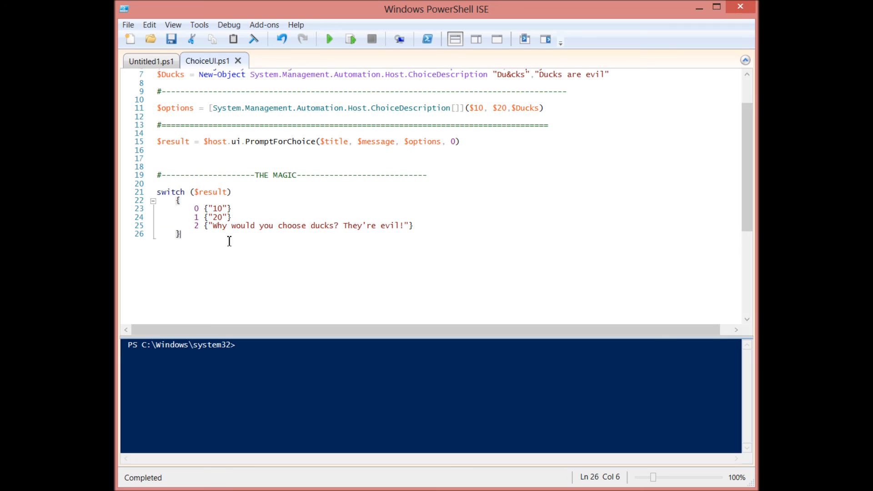
pyautogui.moveTo(234, 257)
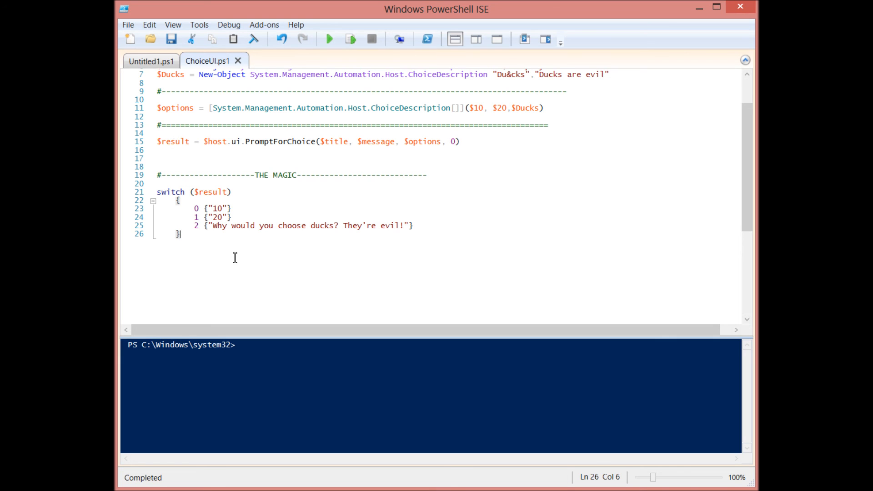
pyautogui.moveTo(210, 246)
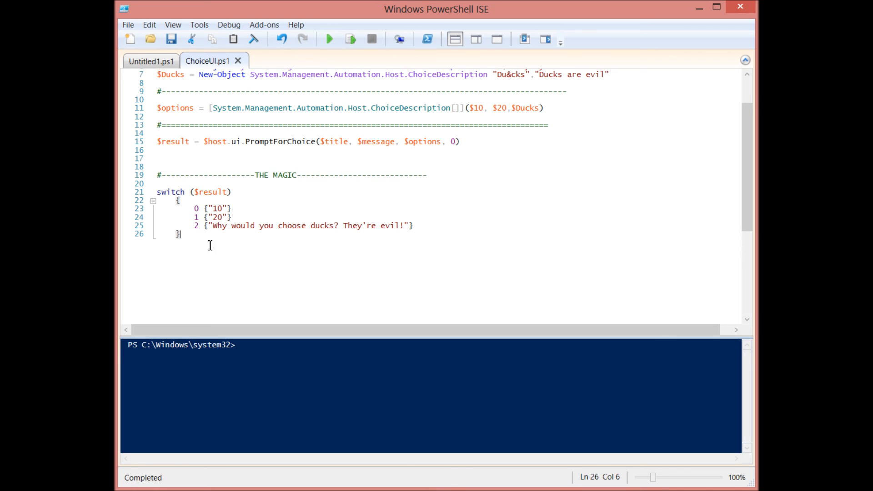
pyautogui.moveTo(245, 240)
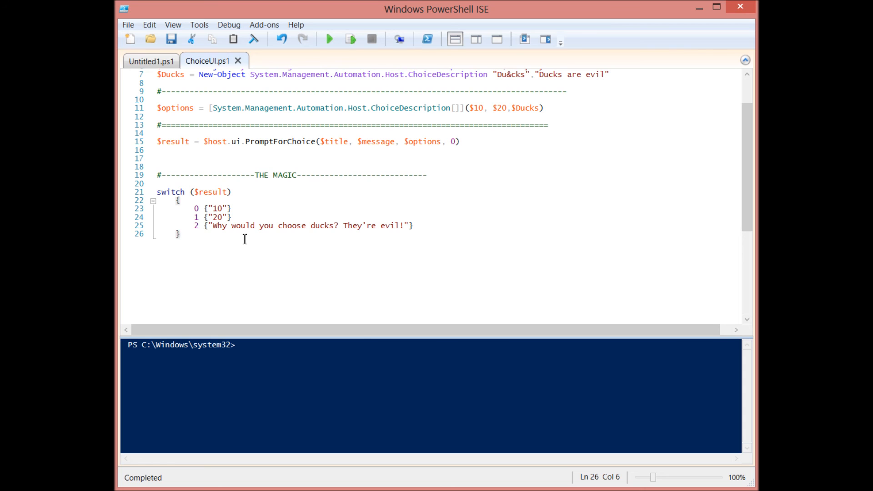
# Step: In the console clear the screen, answer c for Ducks to get the evil-ducks message, then return to the ISE
pyautogui.click(328, 39)
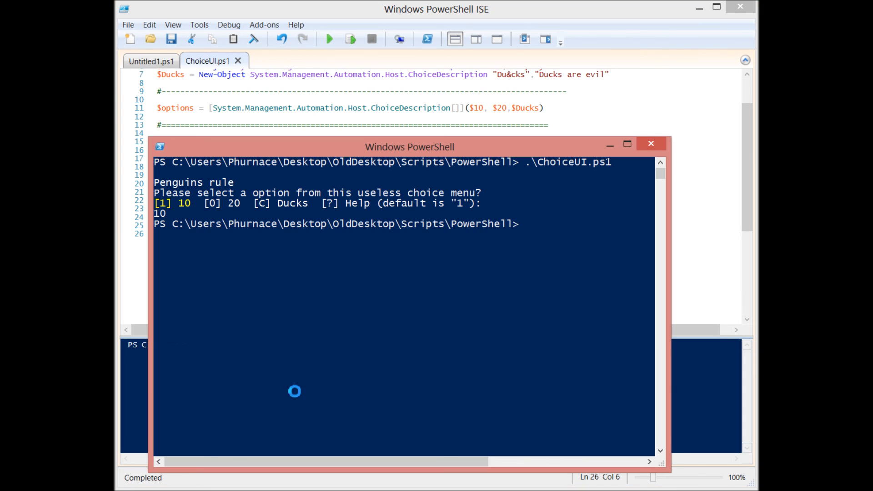
pyautogui.write('cls')
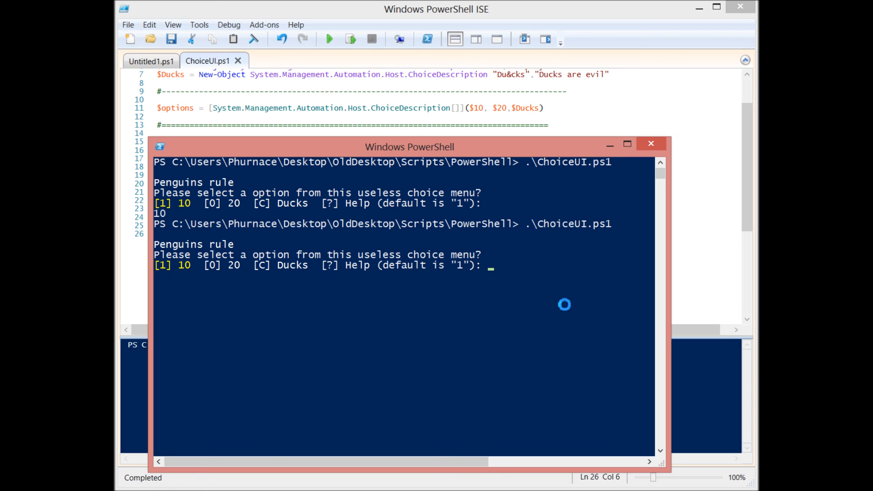
pyautogui.write('c')
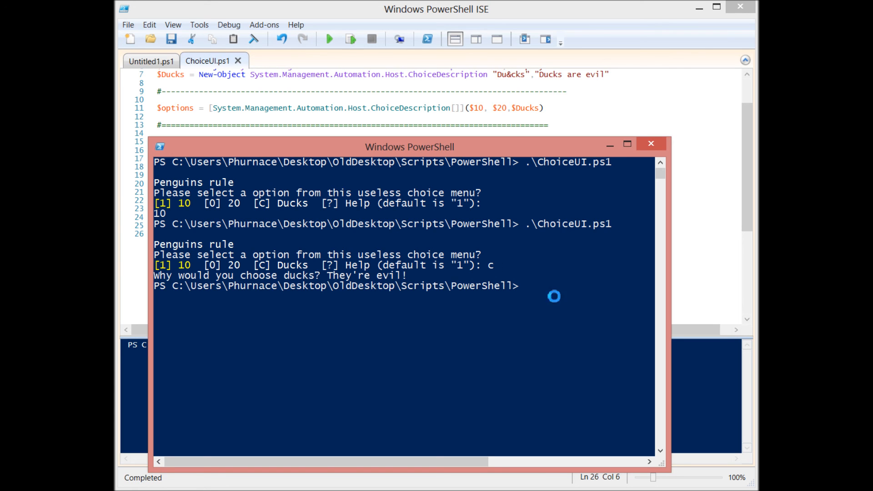
pyautogui.click(651, 144)
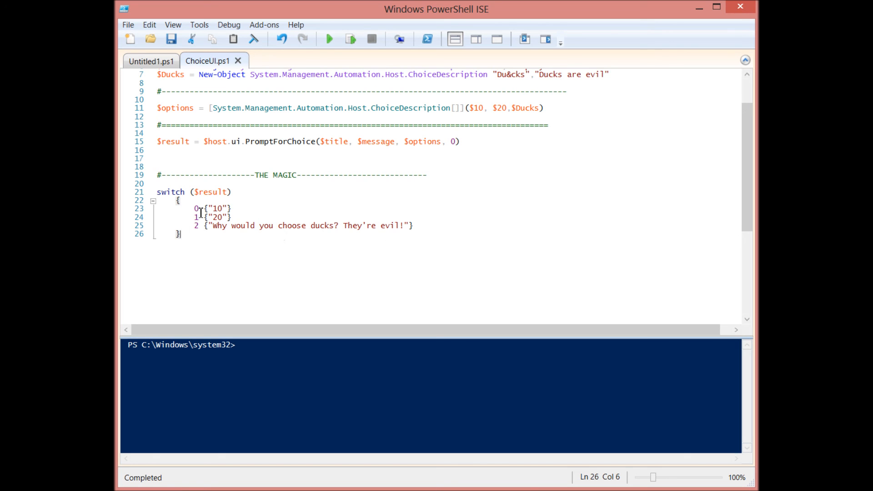
pyautogui.scroll(3)
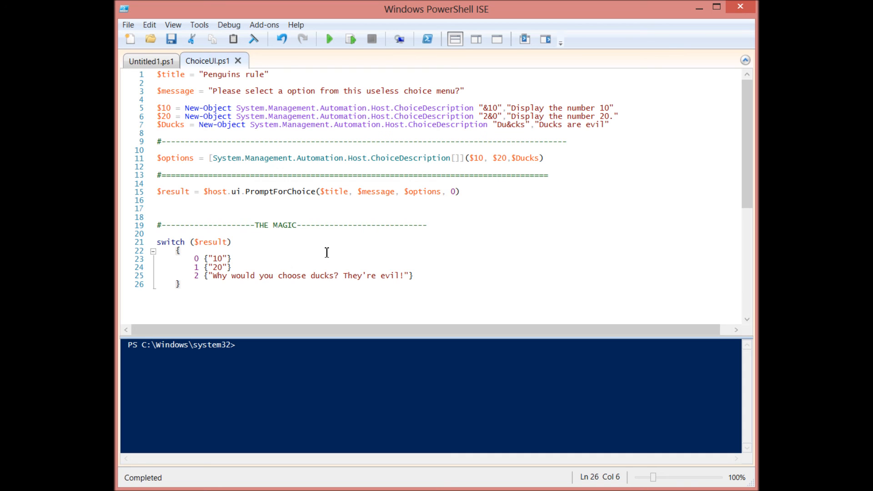
pyautogui.click(328, 39)
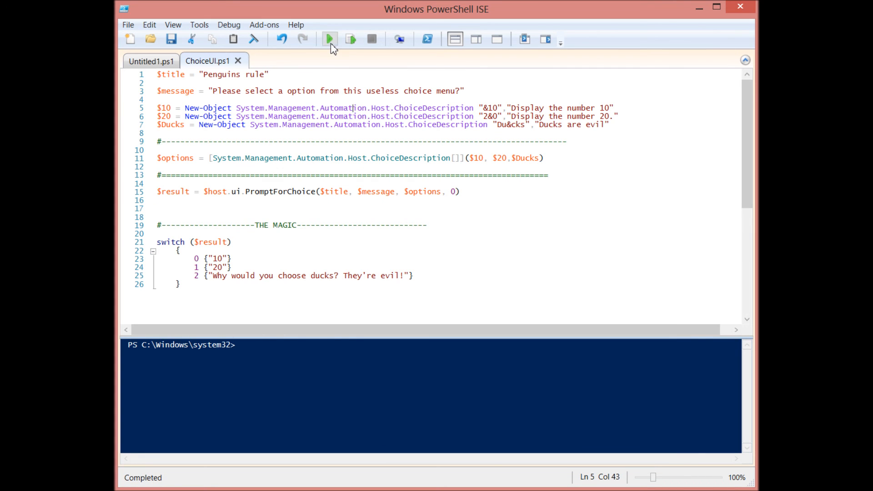
# Step: Run ChoiceUI.ps1 inside the ISE and choose Ducks in the Penguins rule pop-up dialog
pyautogui.click(329, 39)
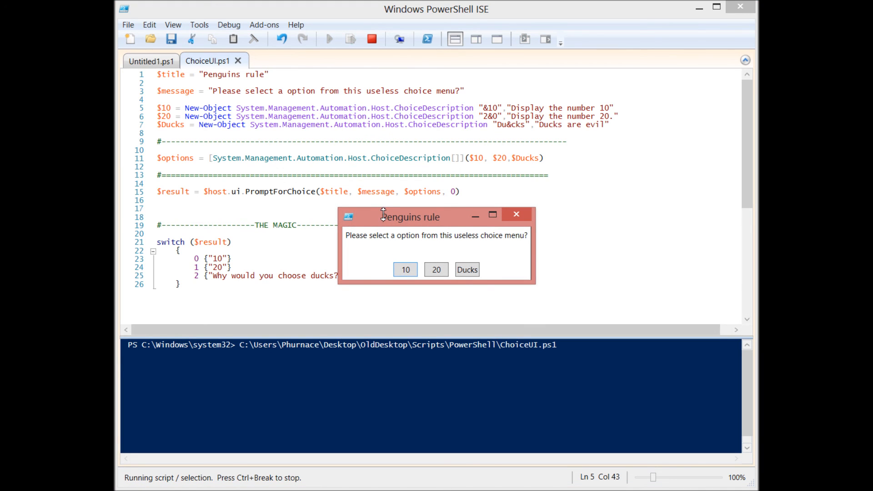
pyautogui.moveTo(425, 224)
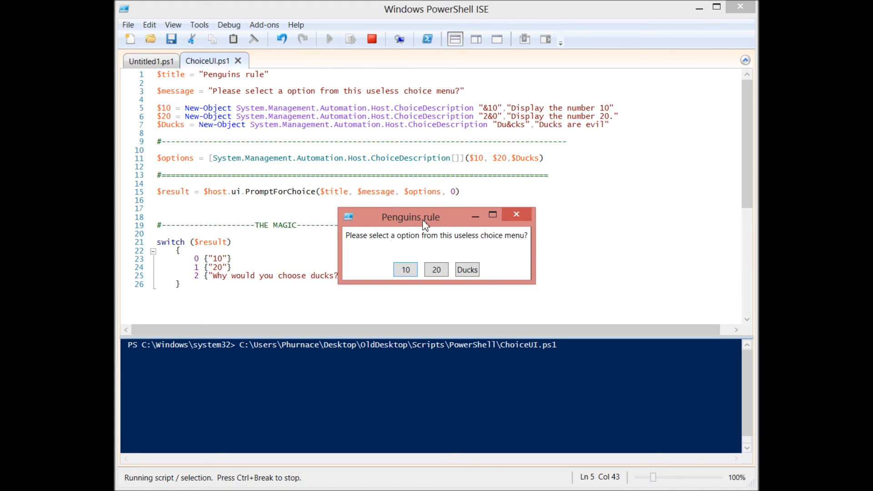
pyautogui.moveTo(489, 234)
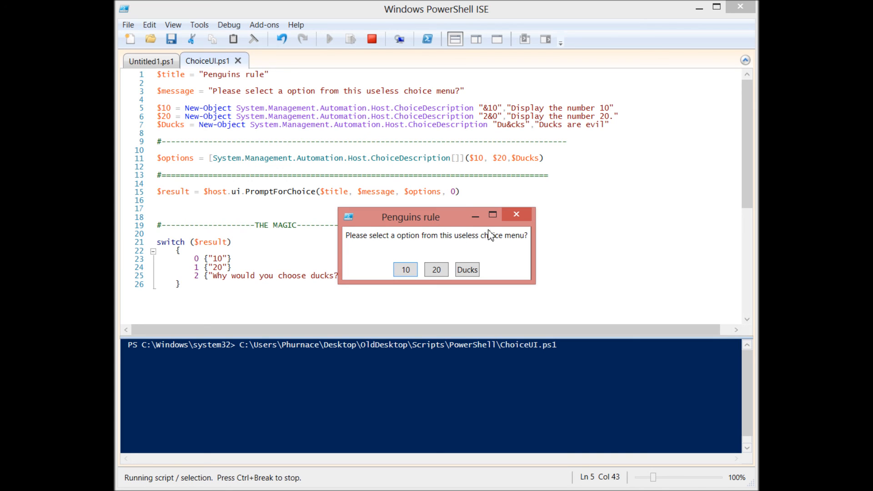
pyautogui.moveTo(402, 283)
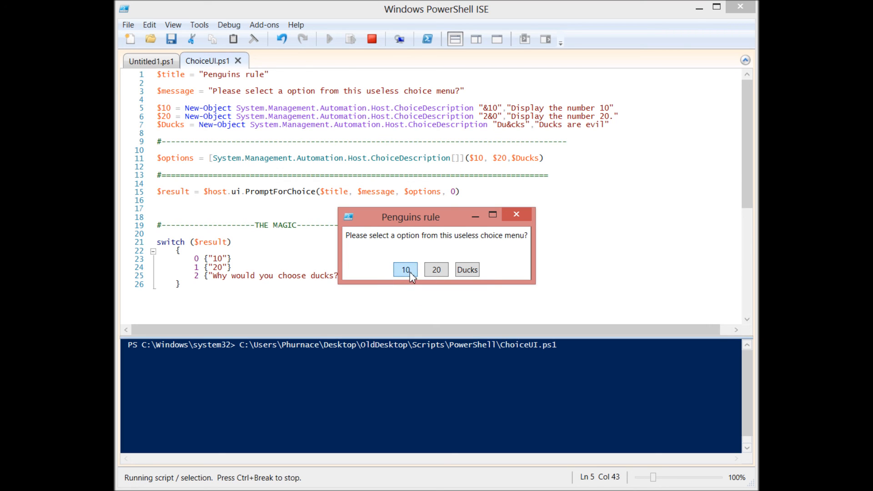
pyautogui.moveTo(436, 270)
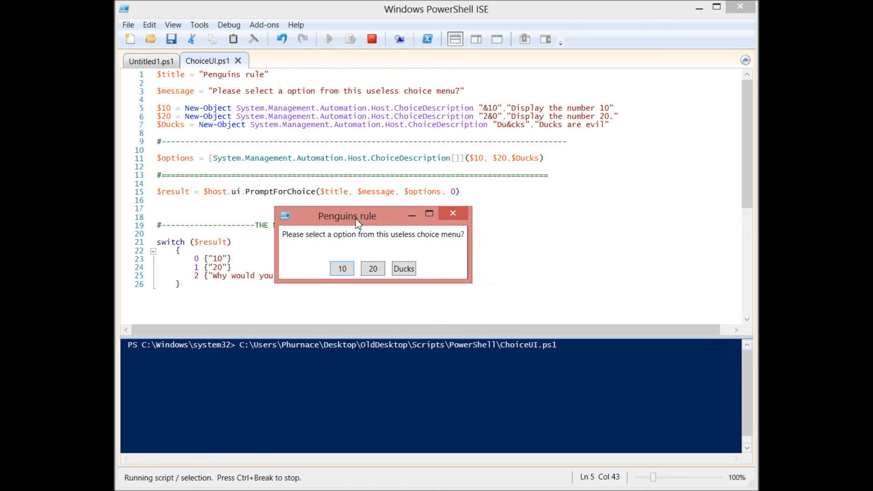
pyautogui.moveTo(340, 226)
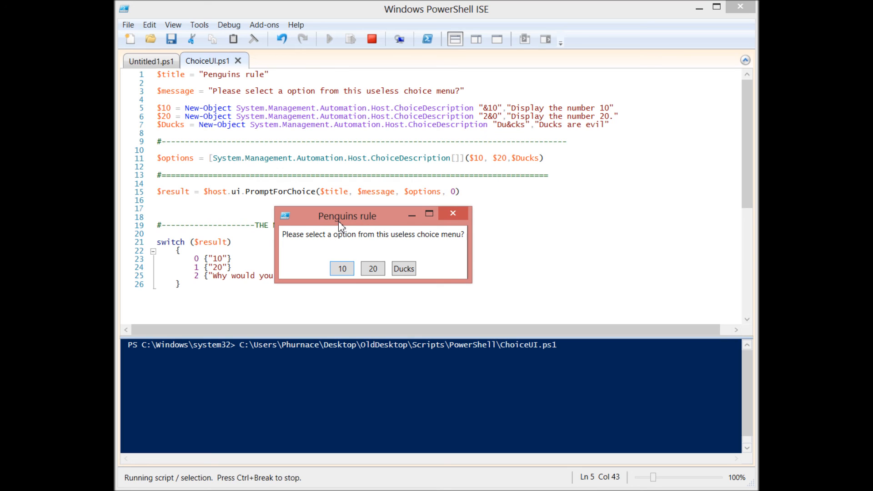
pyautogui.moveTo(404, 269)
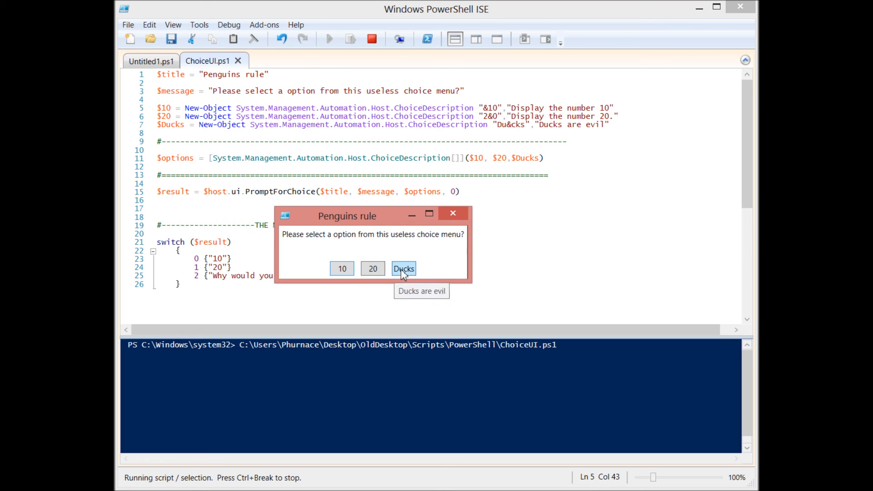
pyautogui.click(404, 269)
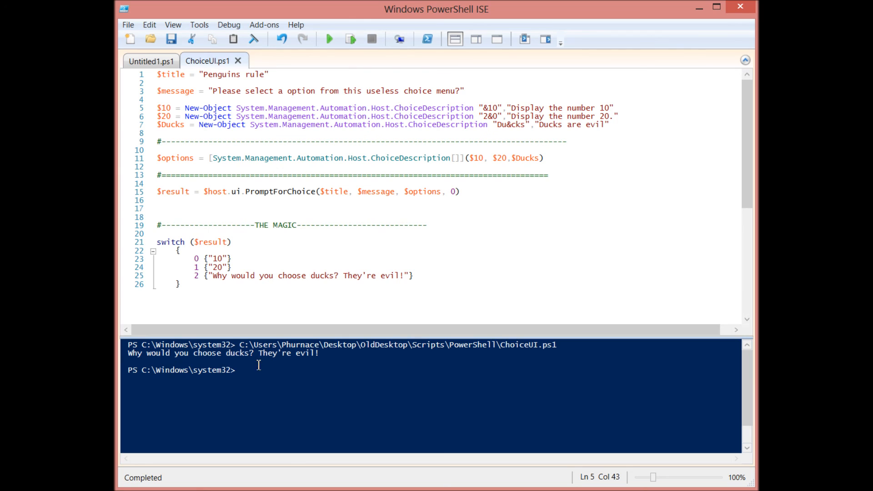